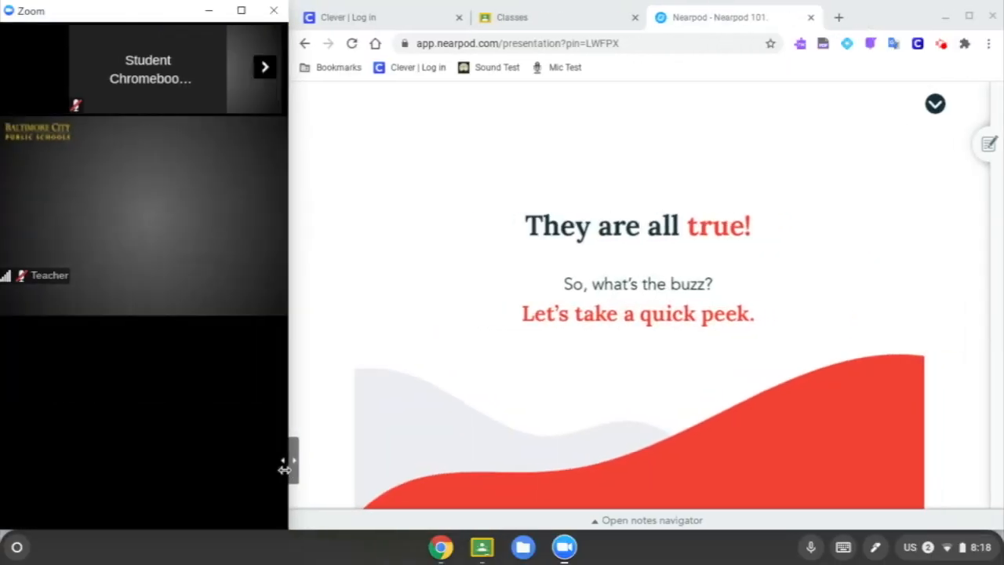
Step: Drag the divider to widen the Zoom meeting, then choose Lion (answer A) in the Nearpod poll
drag(286, 461, 190, 479)
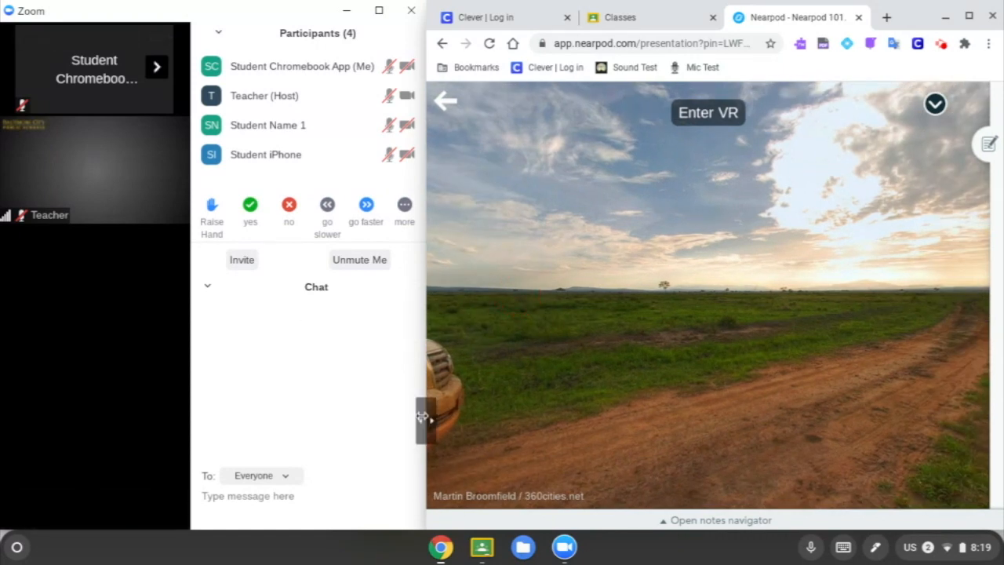
drag(422, 416, 635, 416)
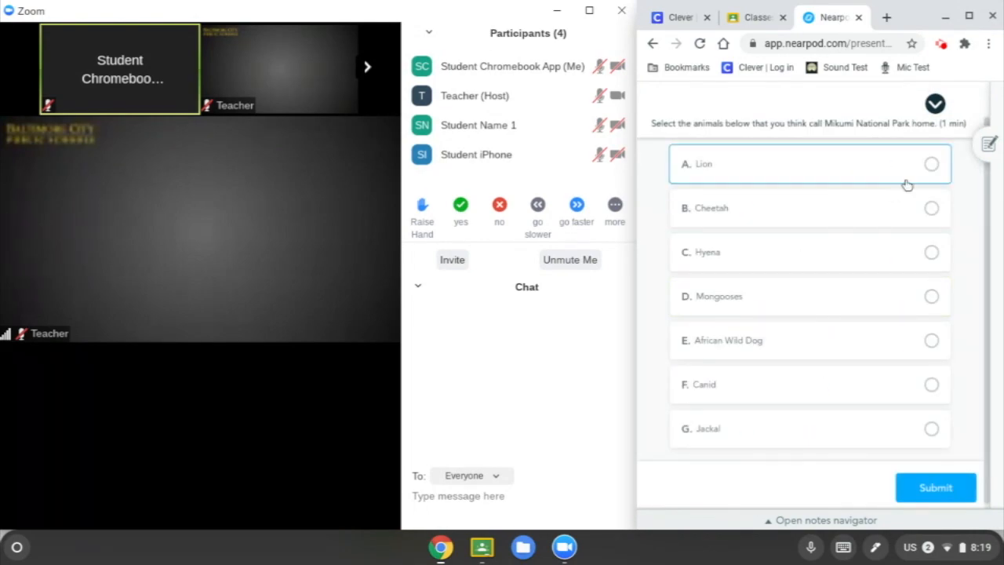
click(935, 487)
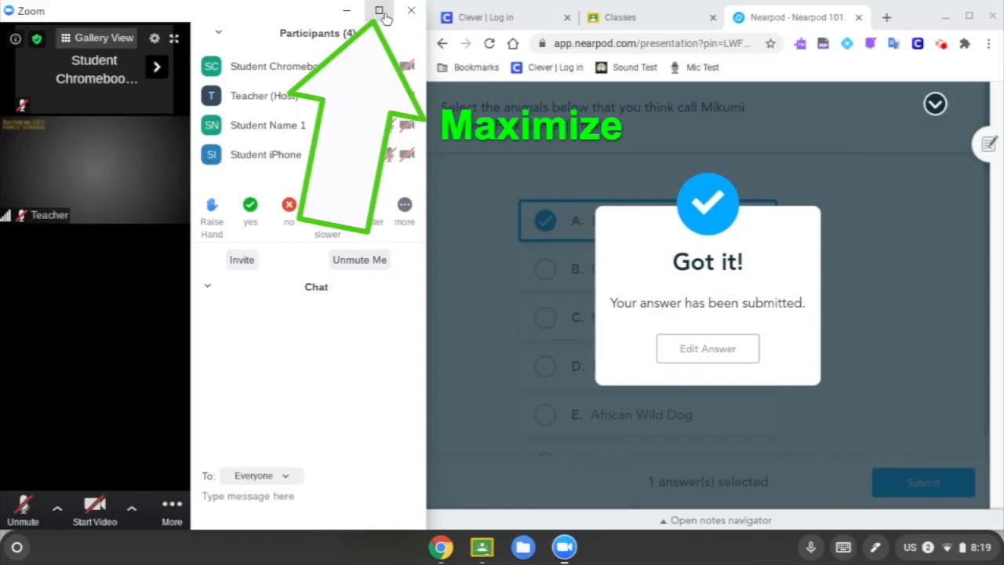
Step: Maximize the Zoom meeting to full screen, then exit full-screen mode
click(379, 10)
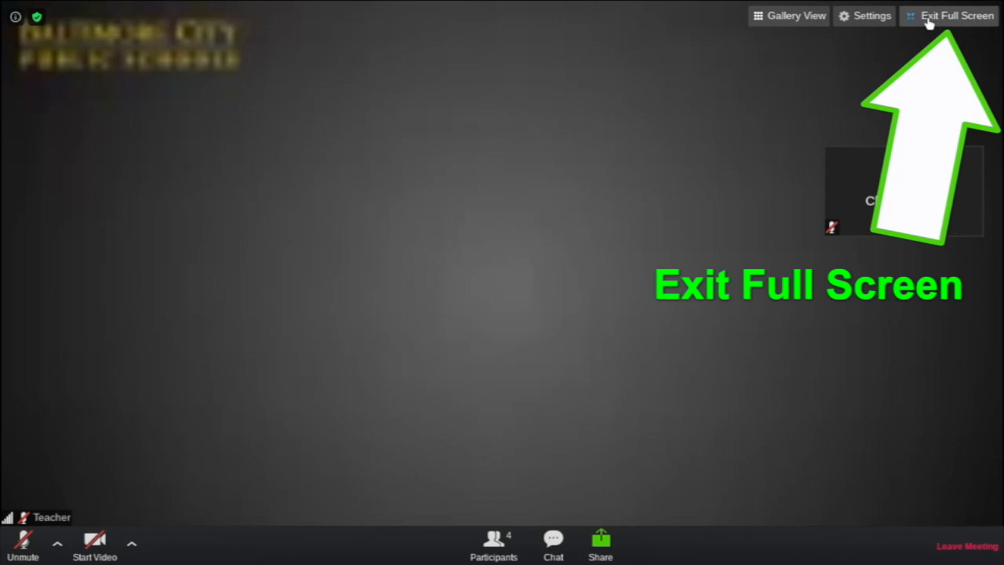
click(948, 14)
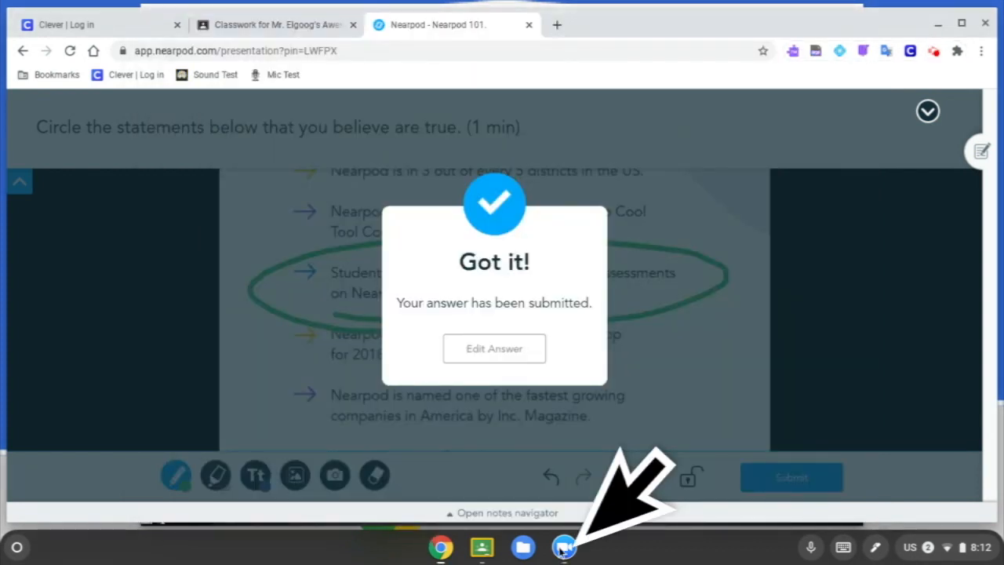
Step: Restore the Zoom meeting window over Chrome via its shelf icon
click(562, 547)
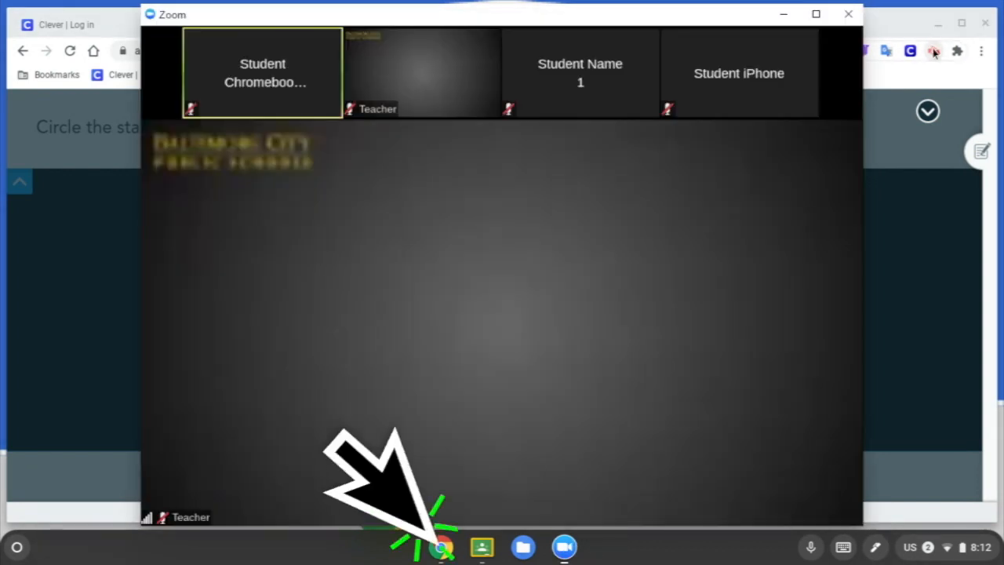